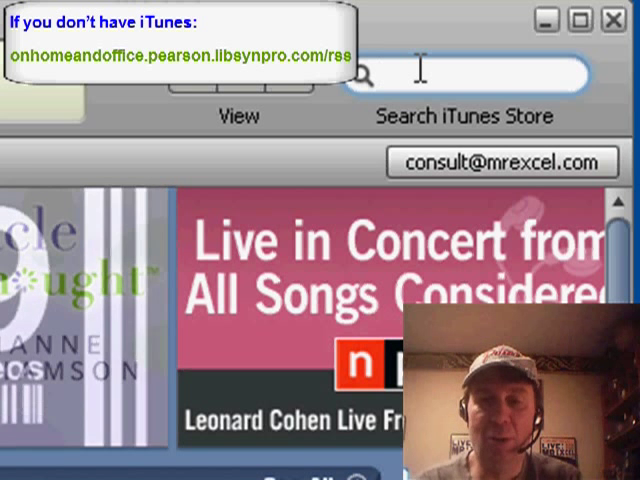
Step: Return to the top of the sheet showing the Title and headings rows, then move toward page layout options
text(OnHome)
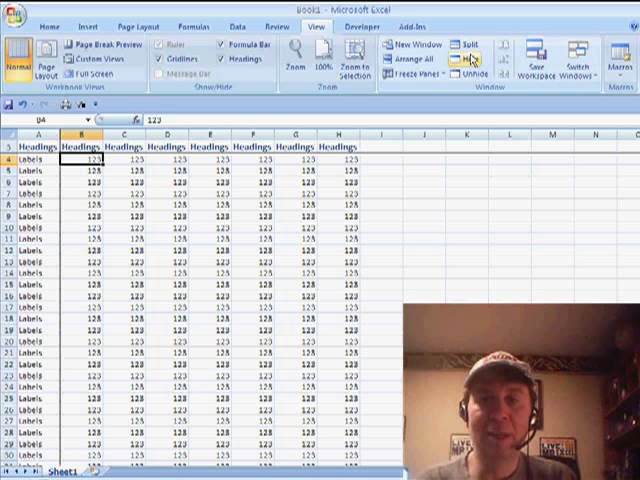
click(404, 72)
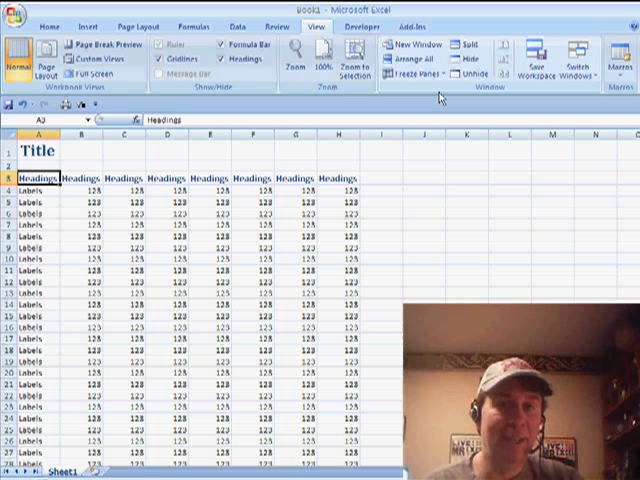
click(130, 22)
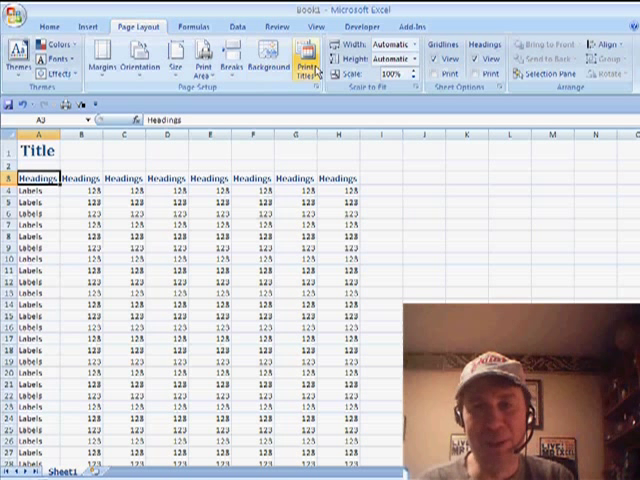
mouse_move(306, 62)
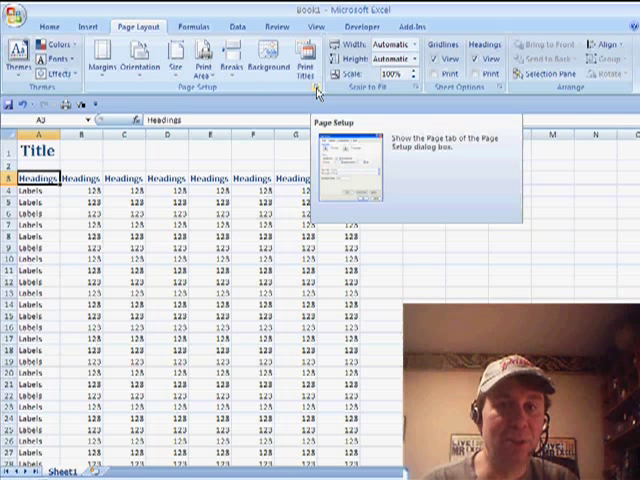
Step: In Page Setup's Sheet settings, repeat rows $1:$3 at top and column $A:$A at left, then confirm
click(316, 90)
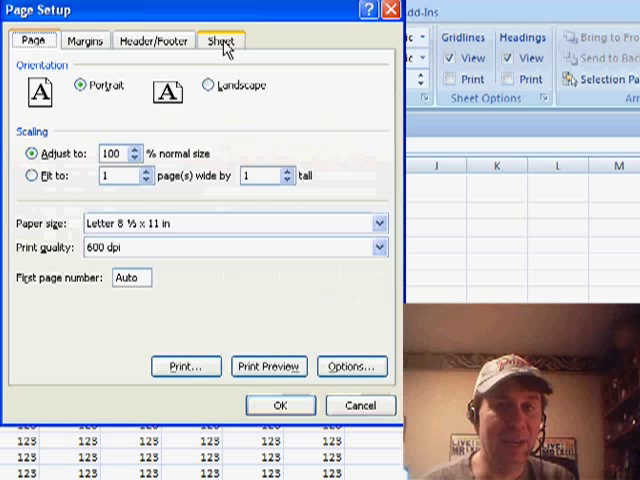
click(224, 40)
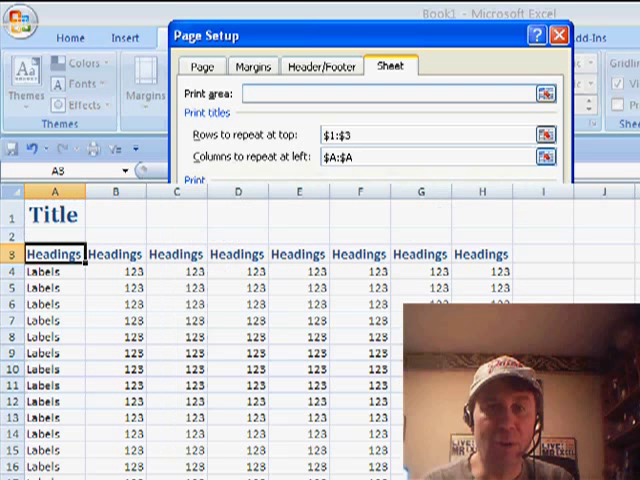
click(544, 36)
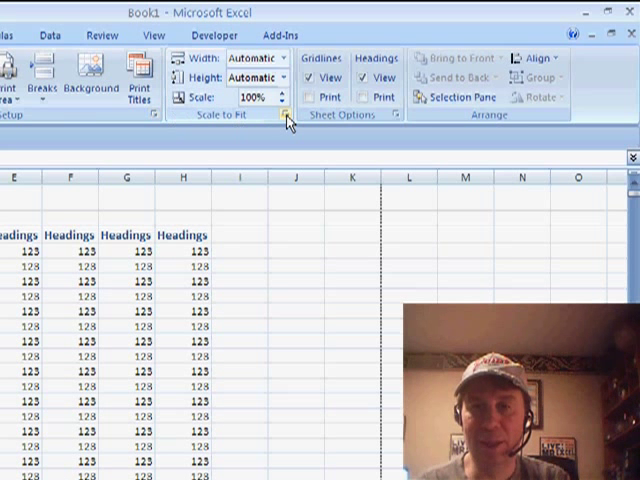
mouse_move(392, 114)
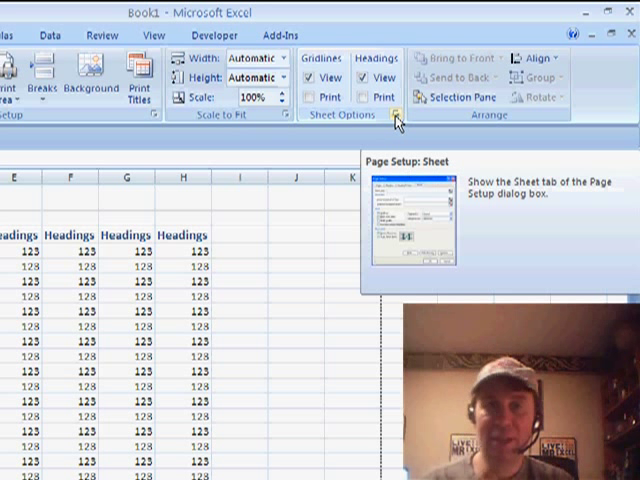